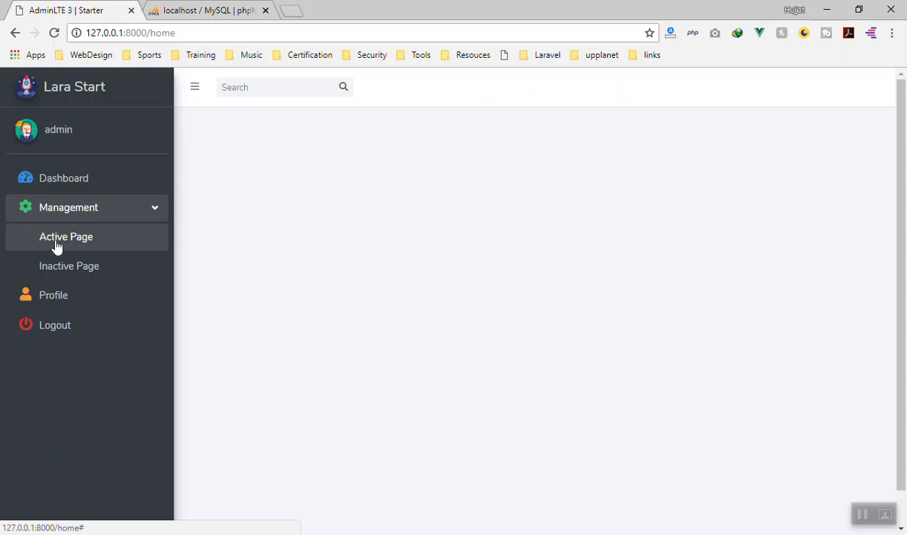
mouse_move(77, 245)
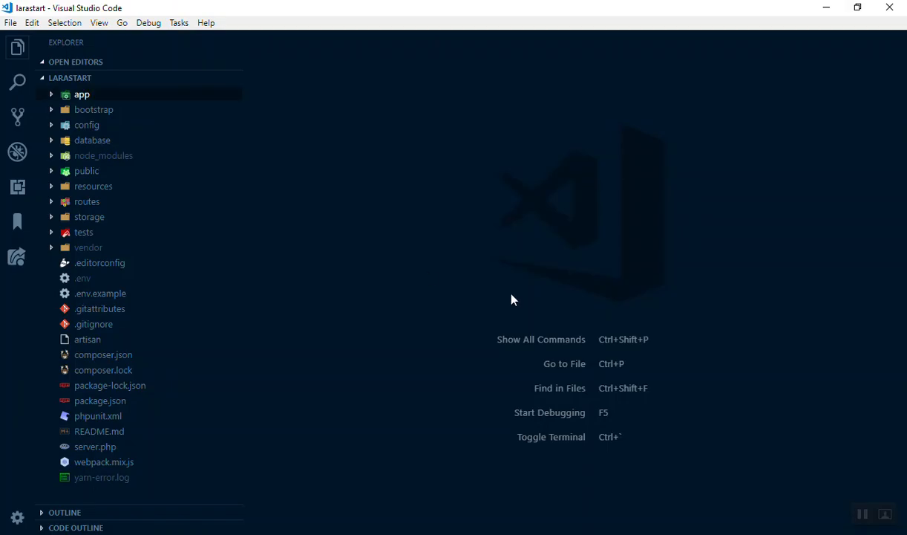
mouse_move(92, 139)
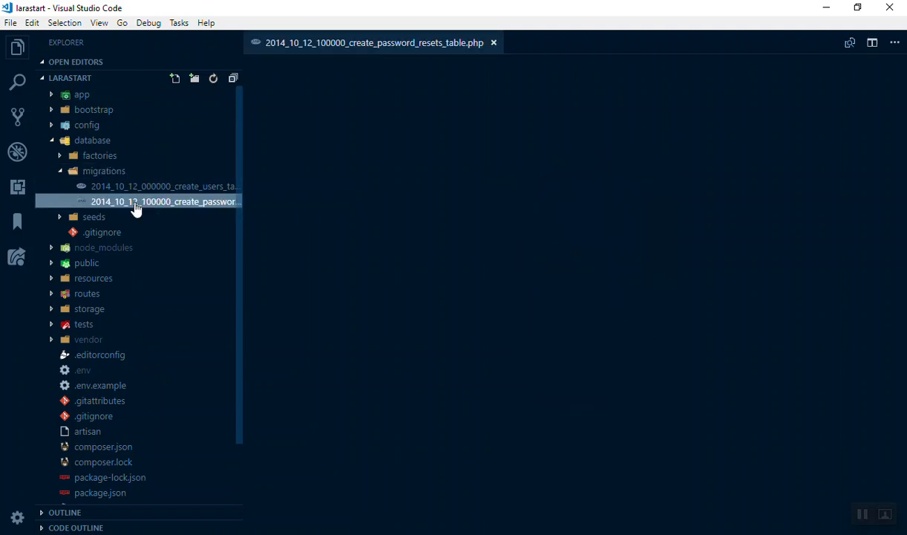
In create_users_table.php, add $table->string('type')->default('user'); below the password column.
double_click(161, 185)
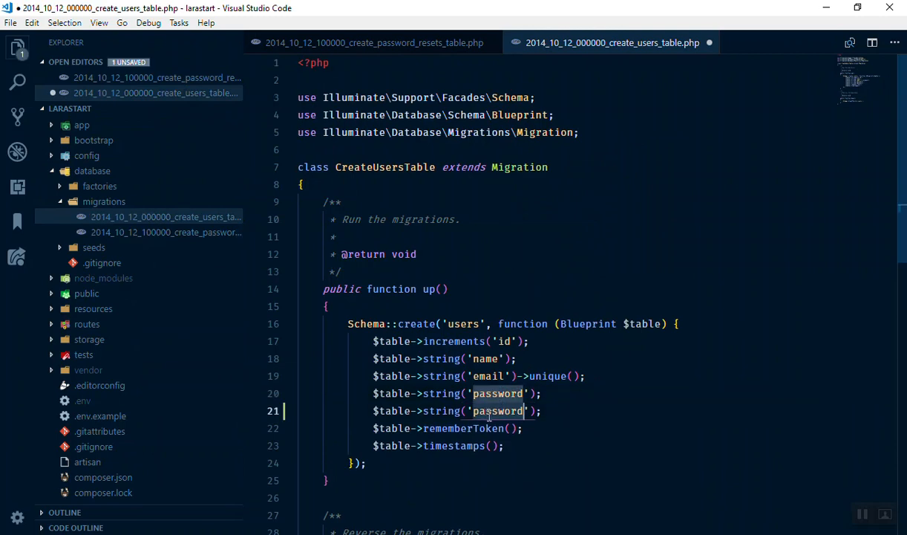
type("type")
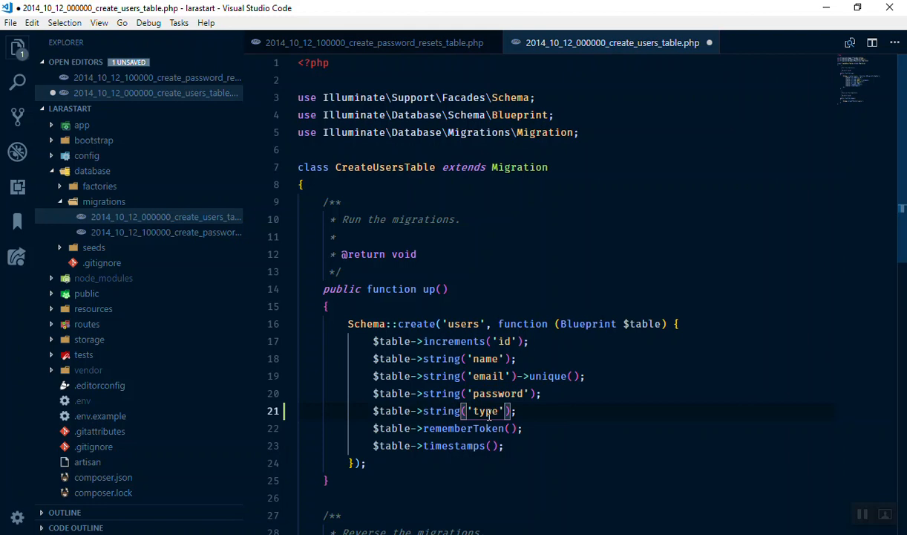
type("->")
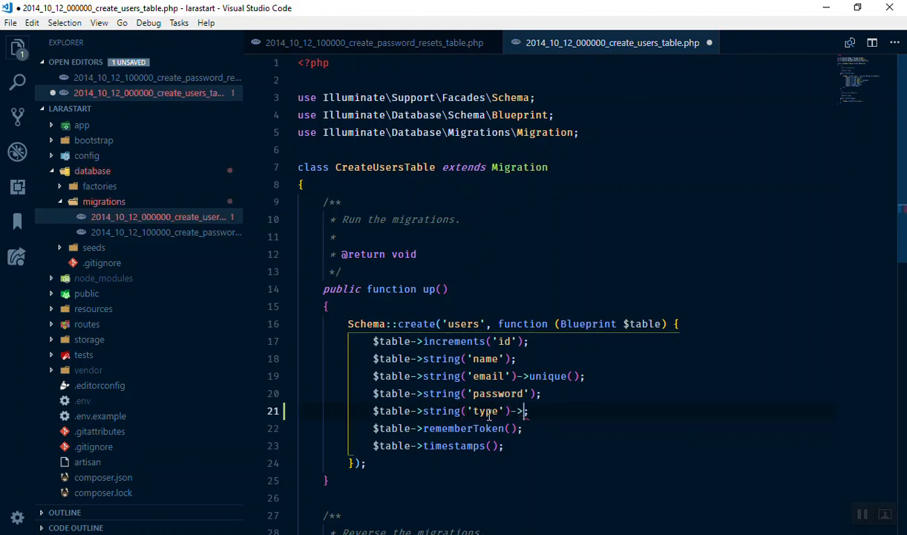
type("('")
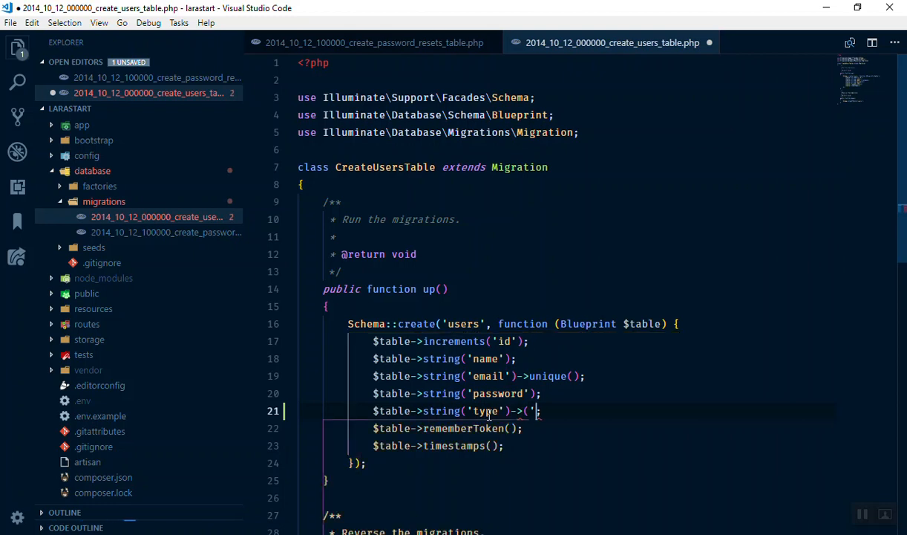
type("default")
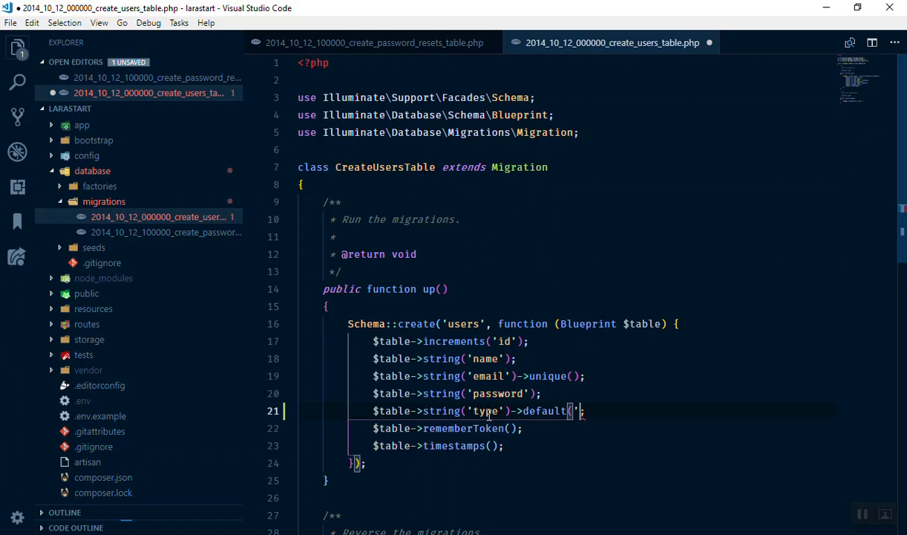
type("'")
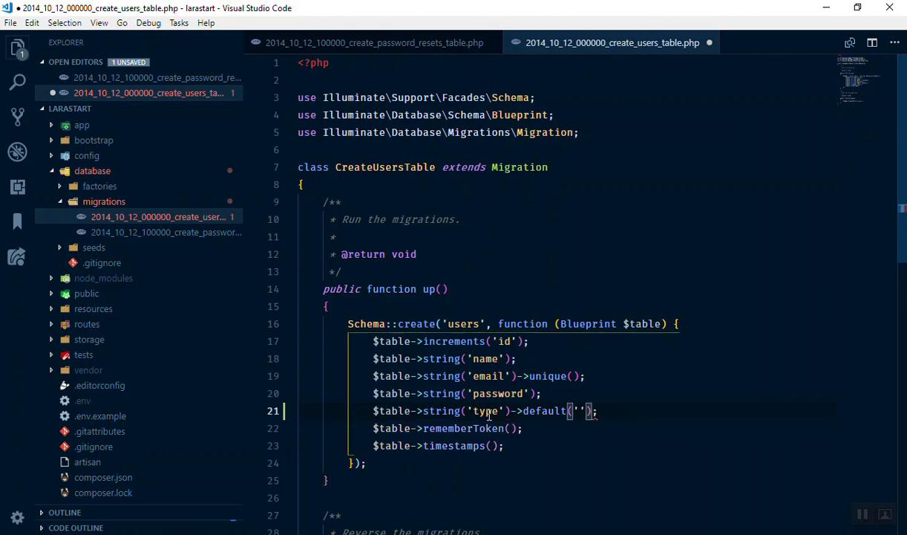
type("user")
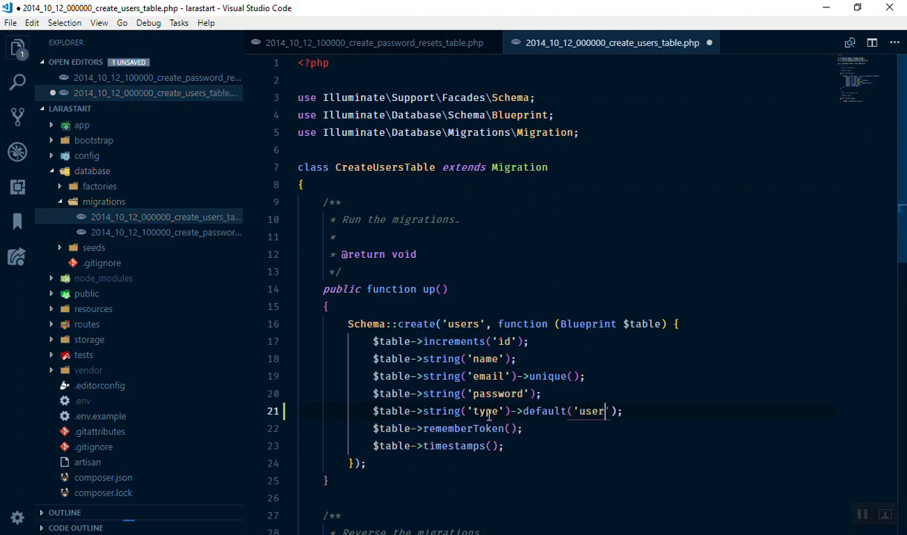
mouse_move(656, 409)
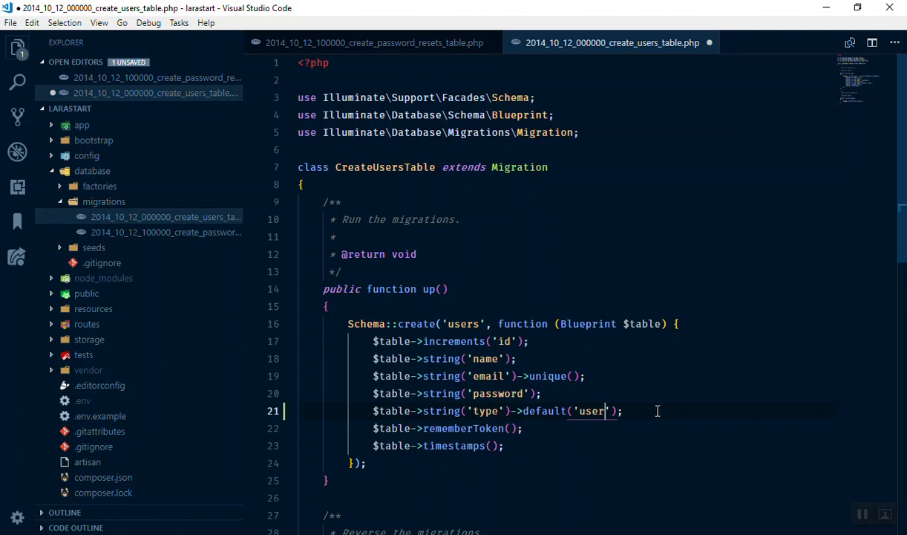
left_click(484, 409)
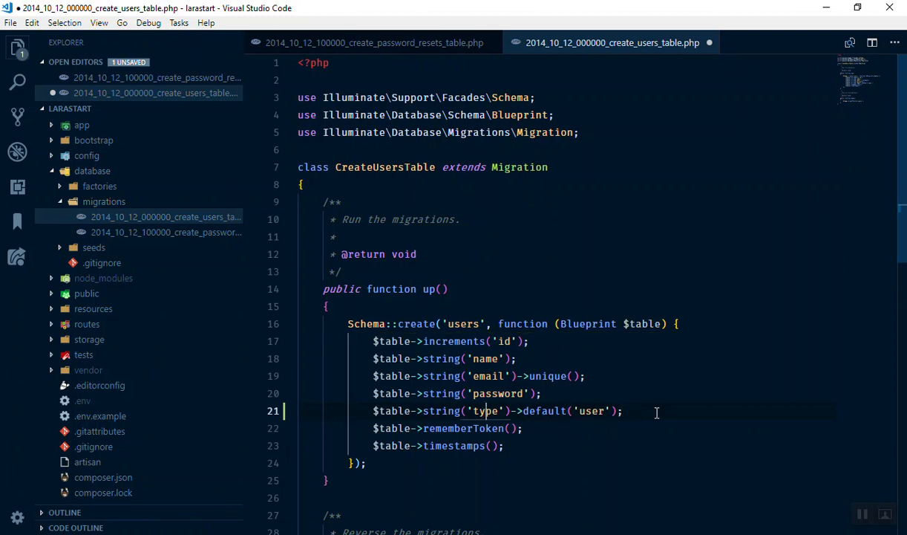
Duplicate the password line into a $table->mediumText('bio')->nullable(); column after type.
left_click(516, 392)
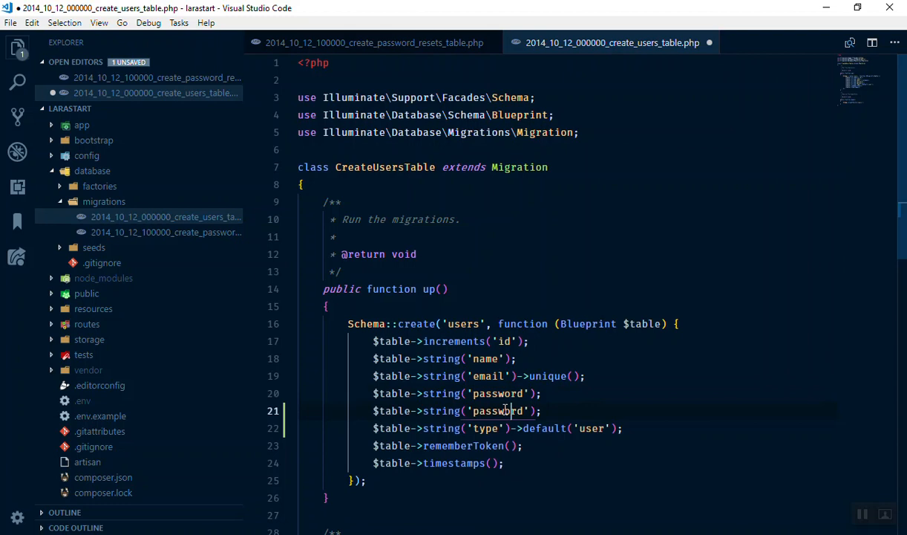
double_click(497, 409)
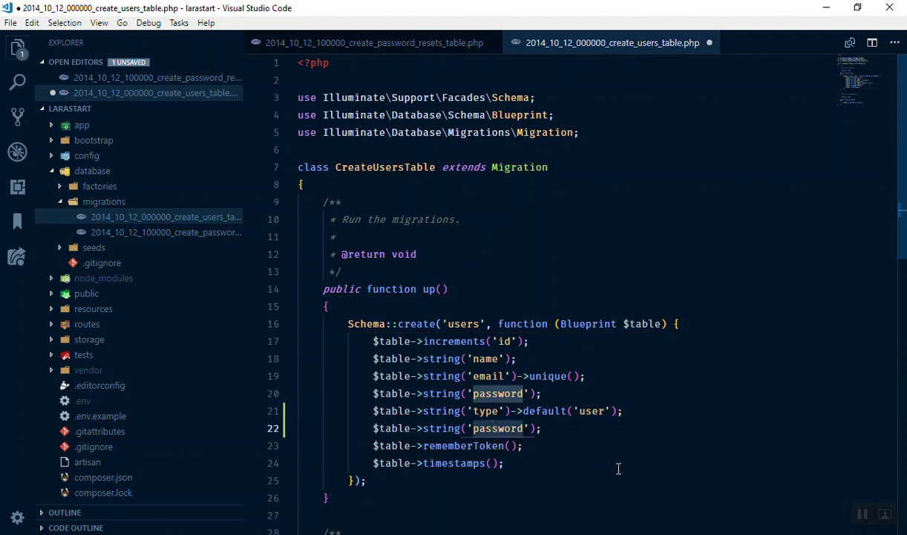
type("bio")
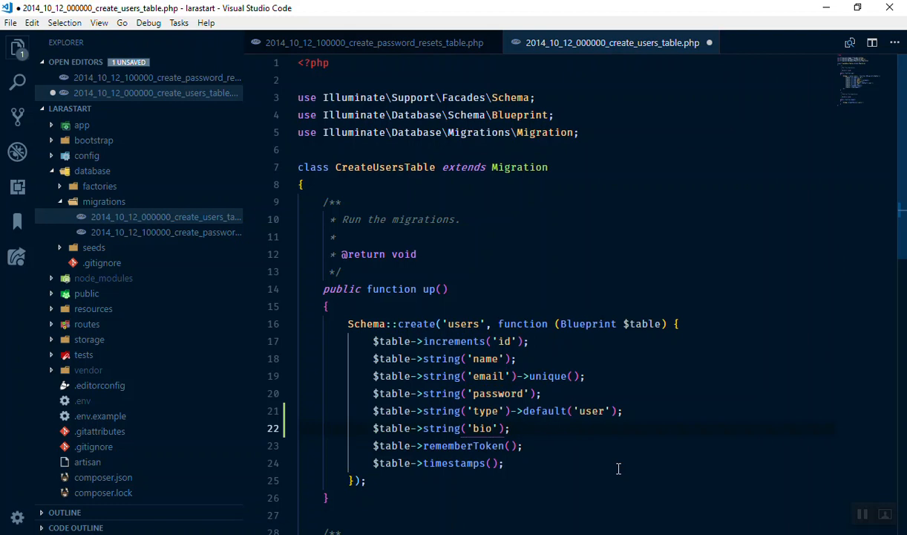
double_click(441, 428)
type("me")
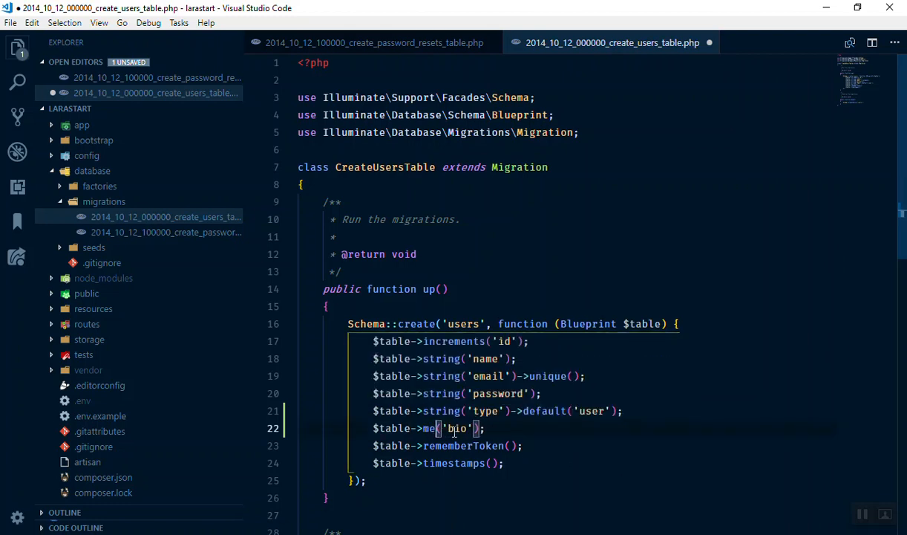
type("diumText")
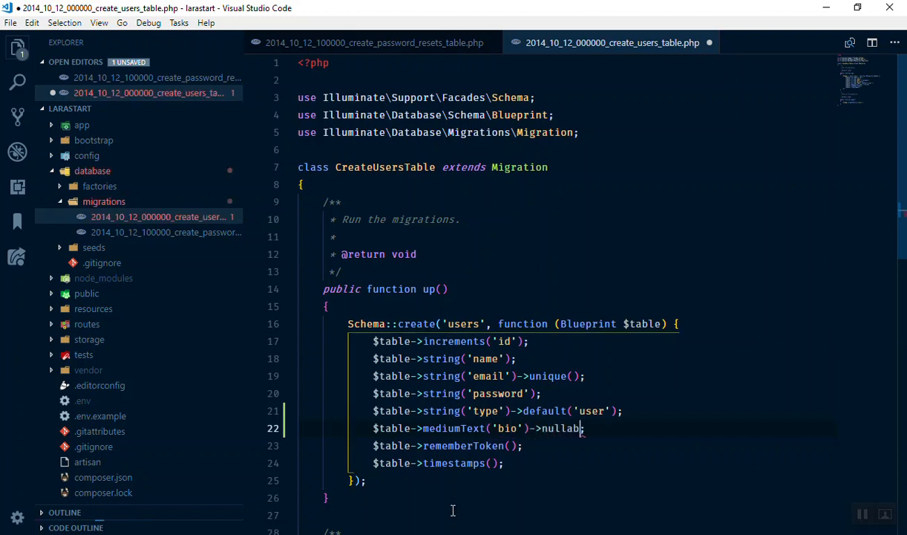
type("l")
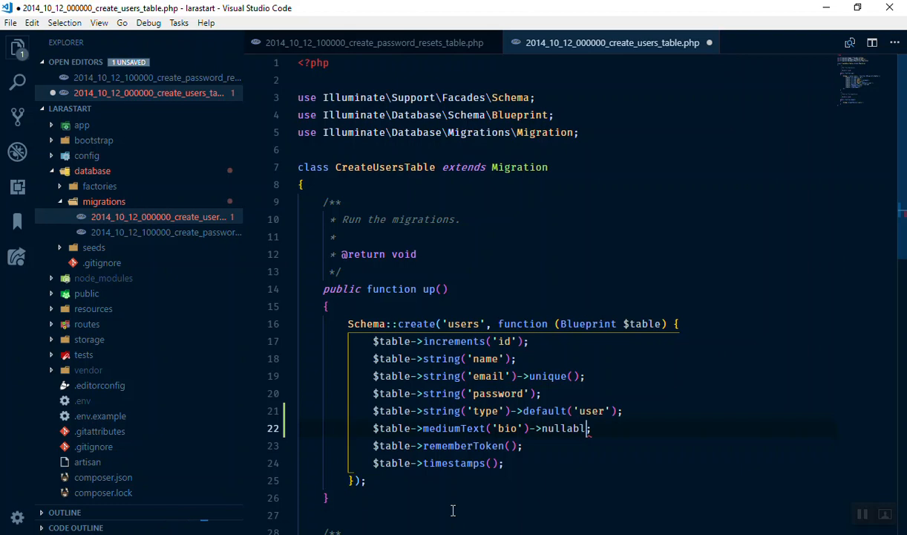
type("()")
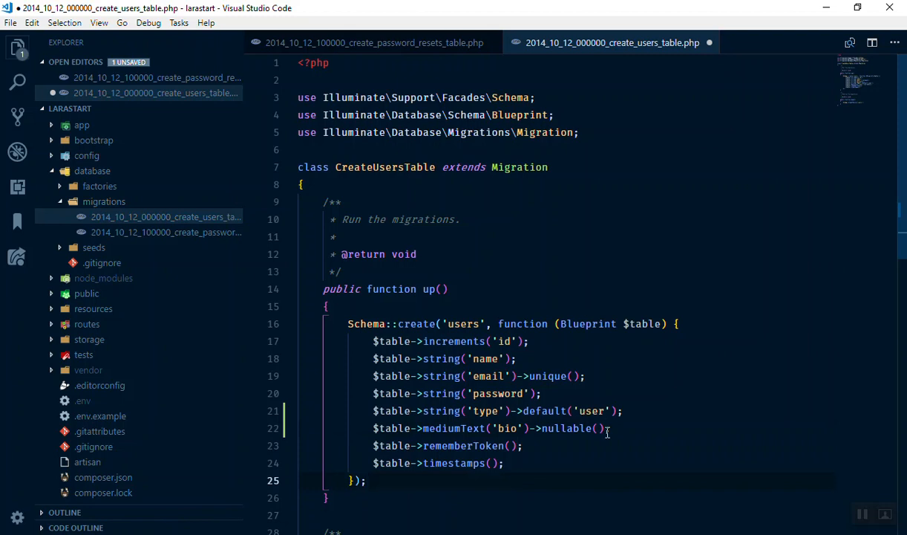
Add a 'photo' string column with ->default('profile.png') after bio and save the migration.
left_click(506, 427)
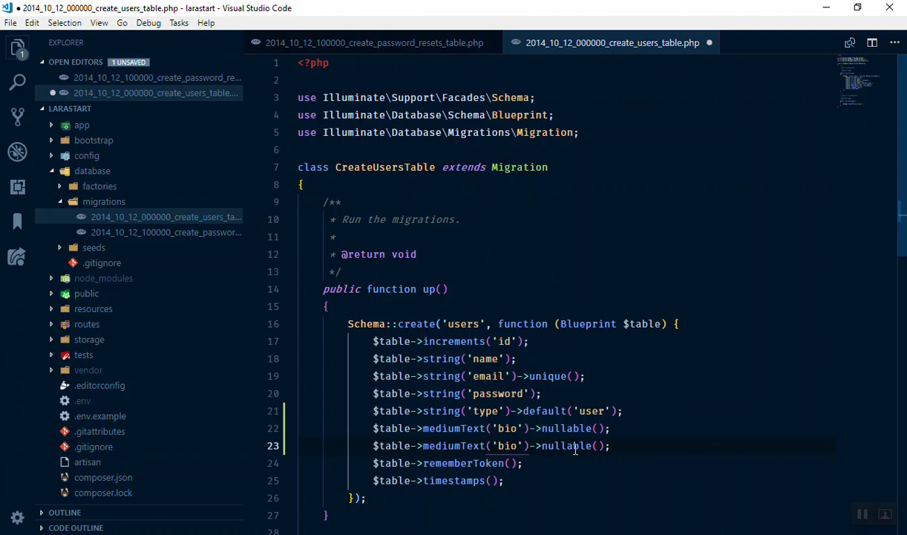
mouse_move(532, 457)
type("string")
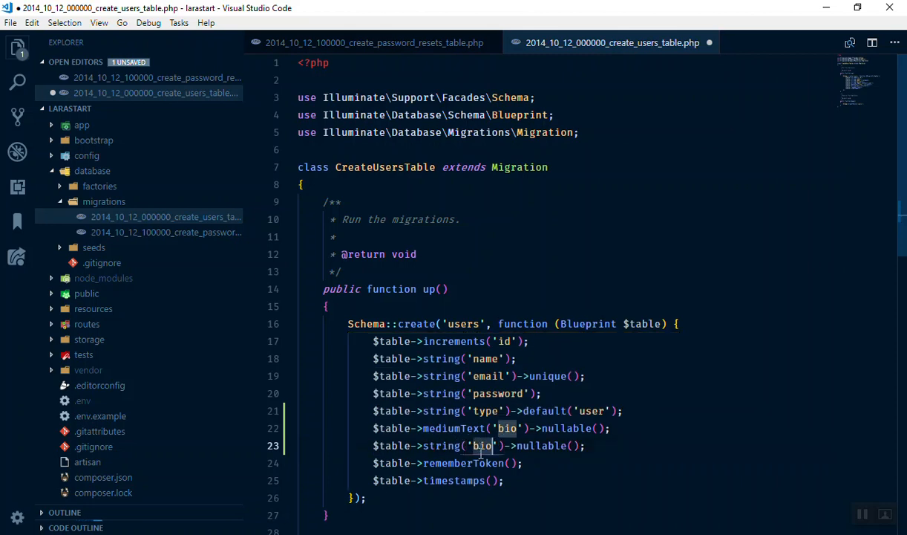
type("ph")
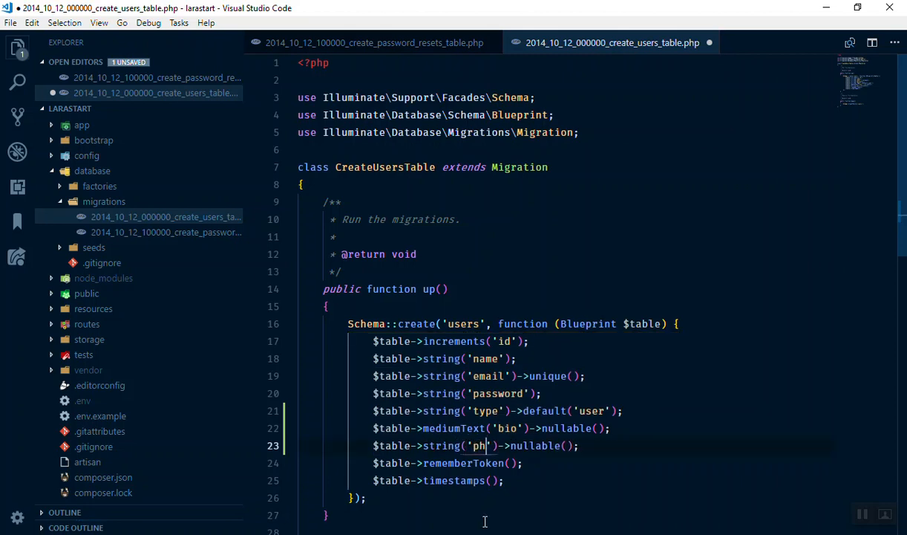
type("oto")
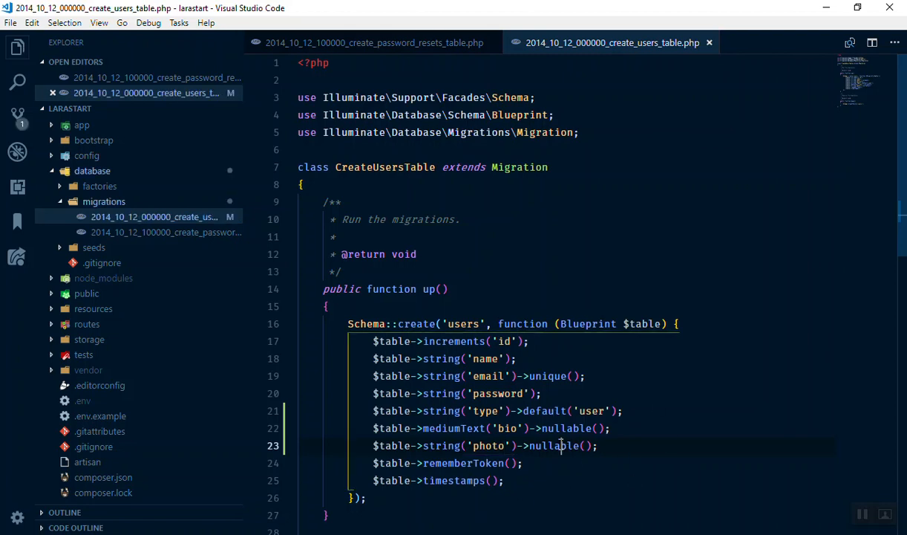
type("deu")
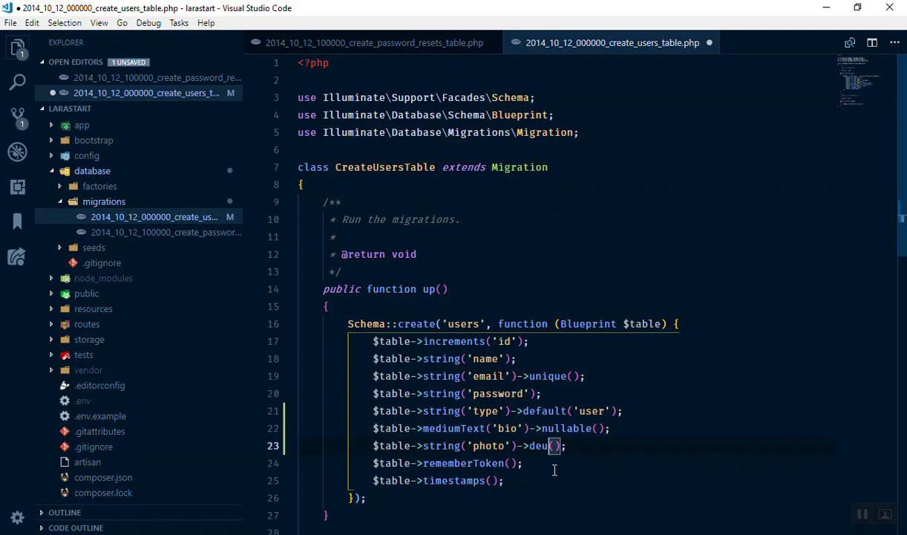
key("Backspace")
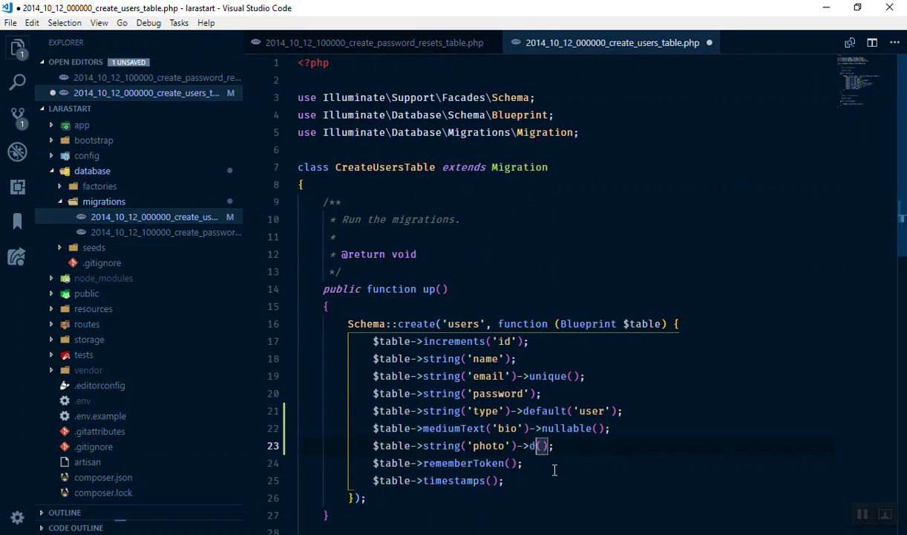
type("efault")
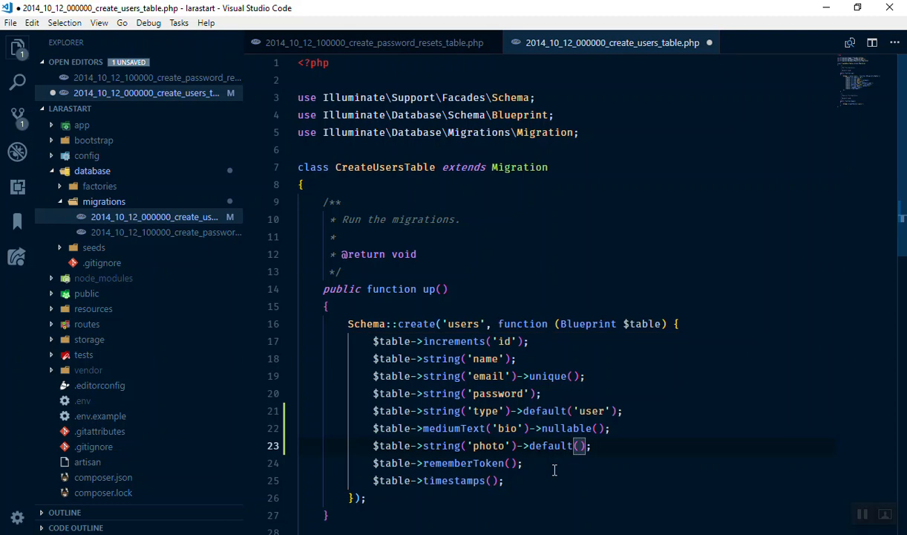
type("''")
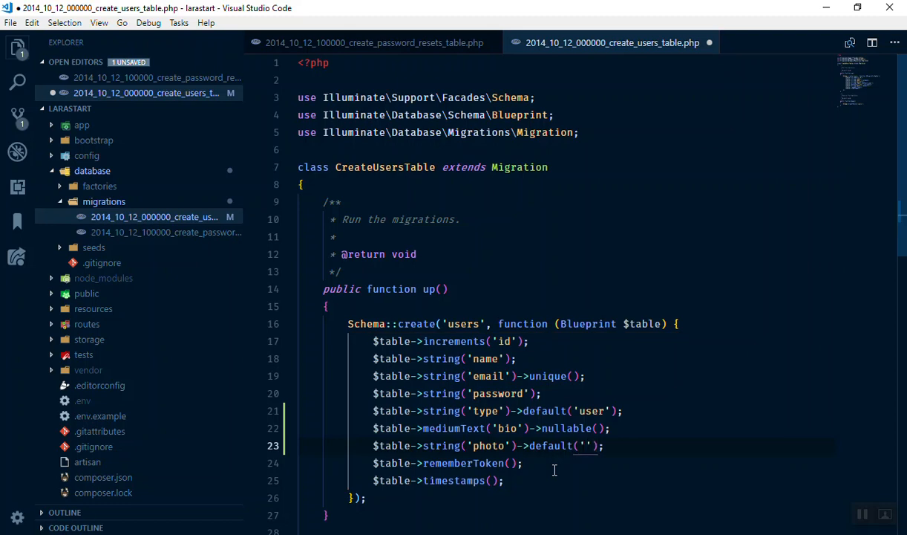
type("profile.png")
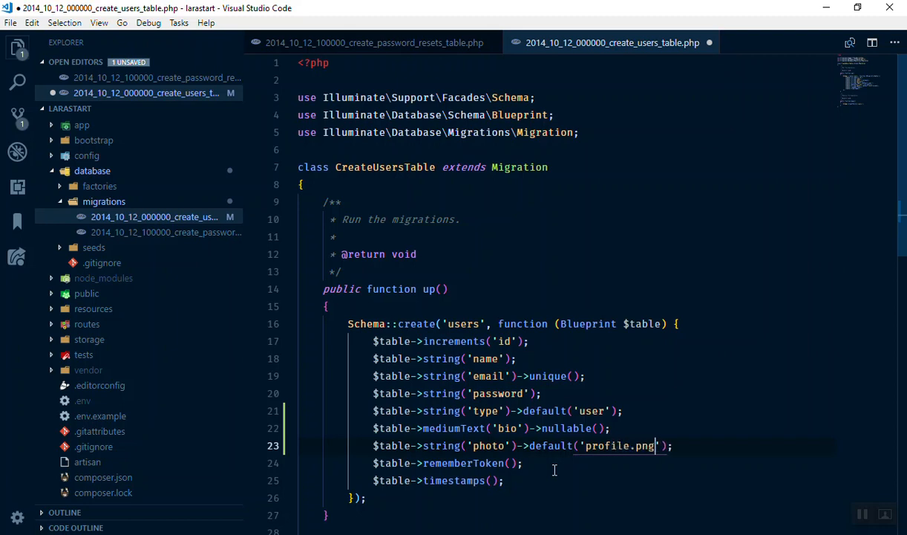
key("ctrl+s")
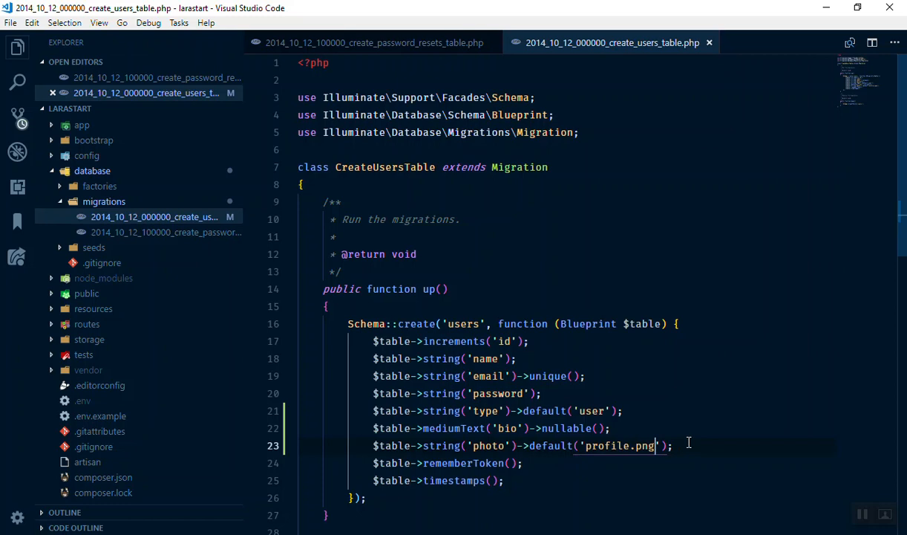
mouse_move(92, 170)
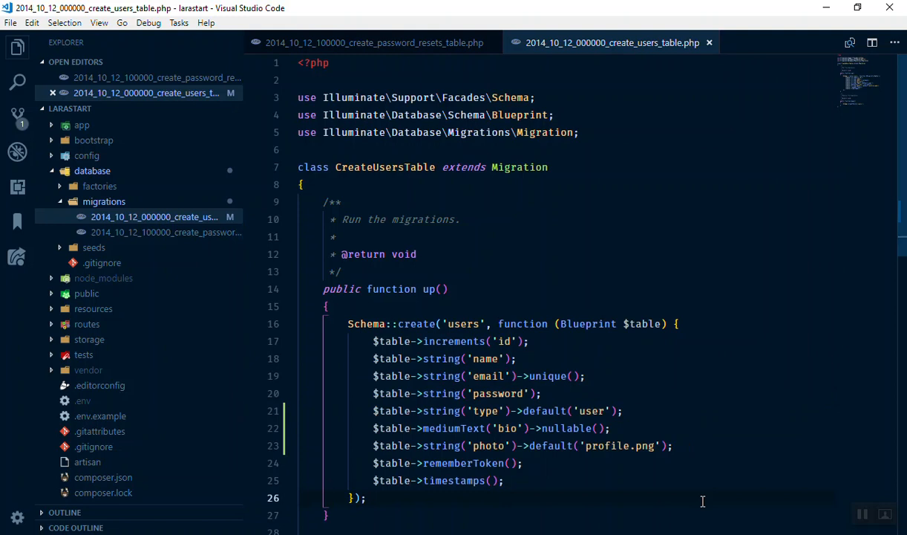
mouse_move(496, 401)
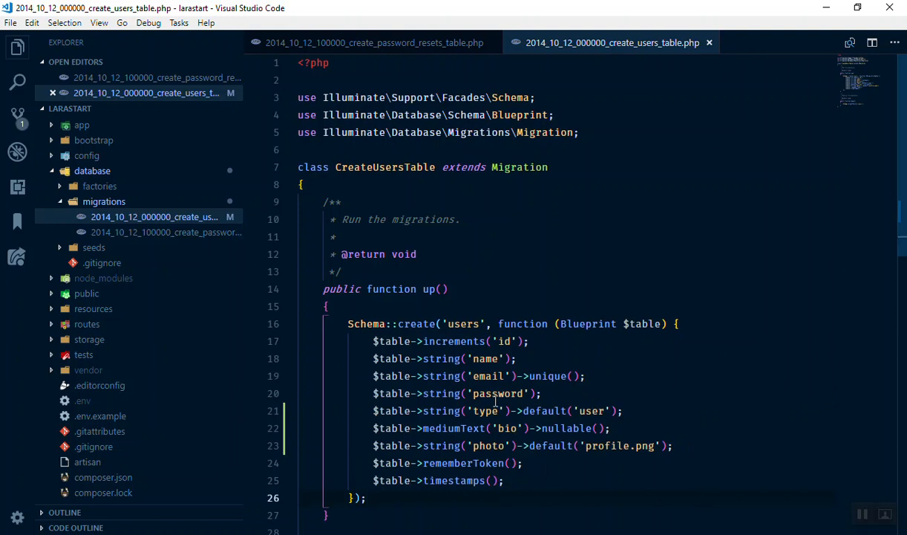
mouse_move(280, 336)
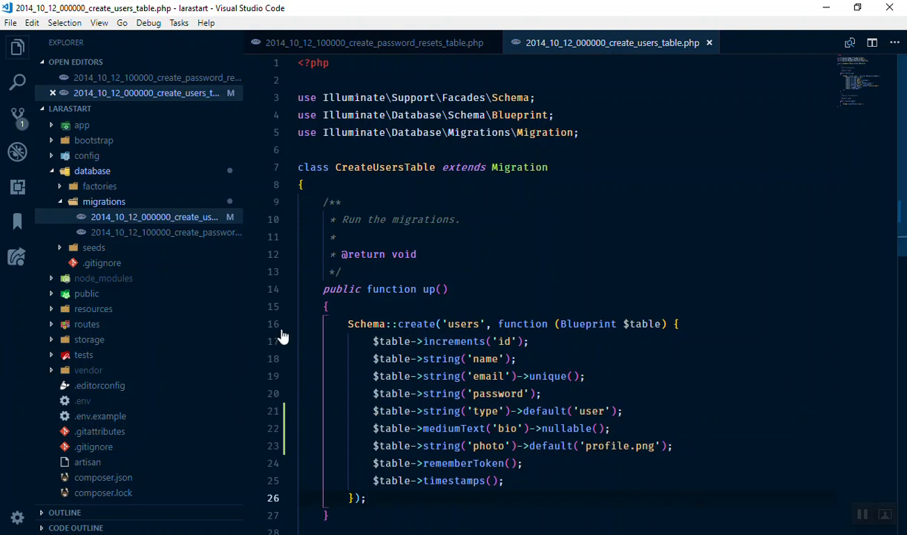
mouse_move(87, 314)
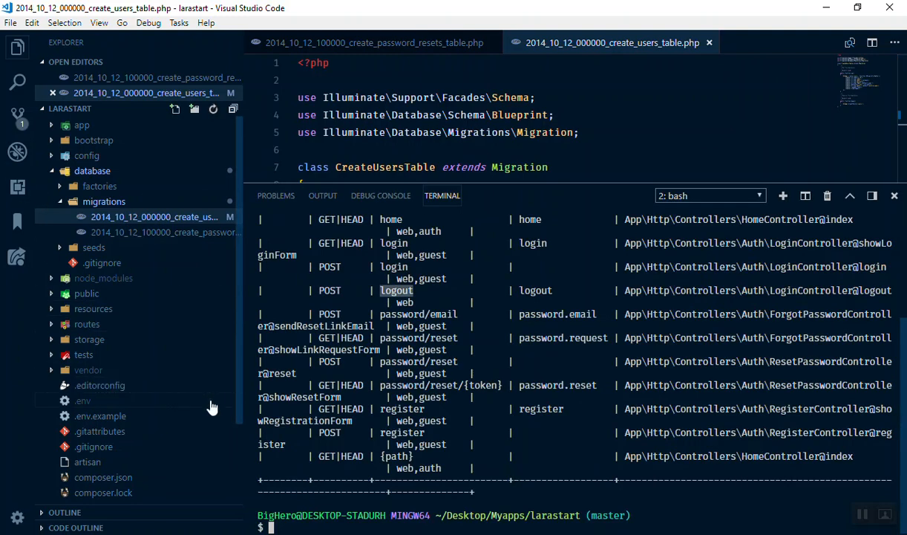
Run php artisan migrate:fresh in the integrated terminal to rebuild the database.
type("php artisan migrate")
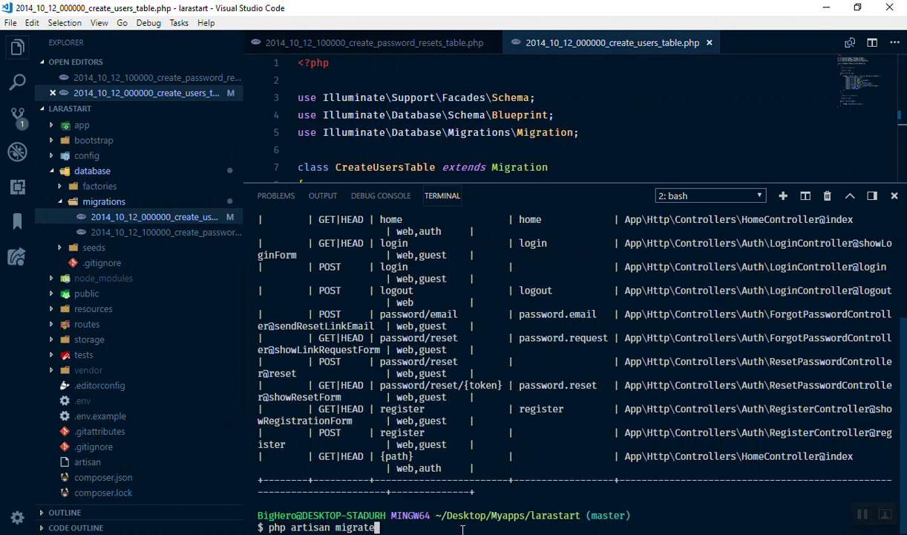
type(":fresh")
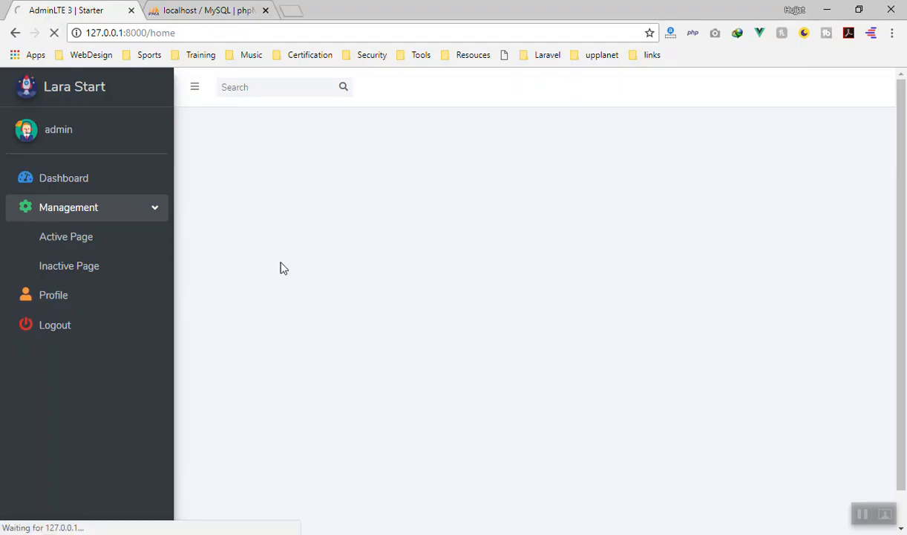
mouse_move(315, 333)
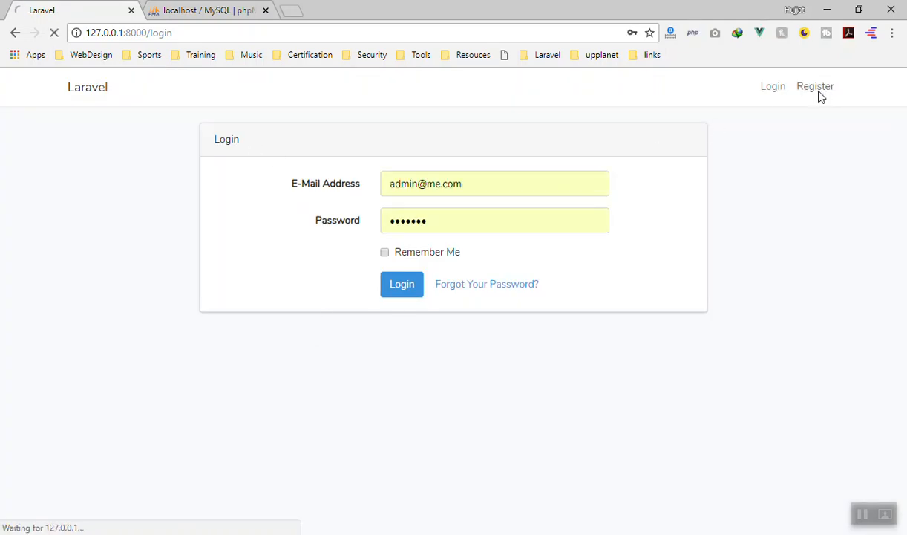
left_click(815, 85)
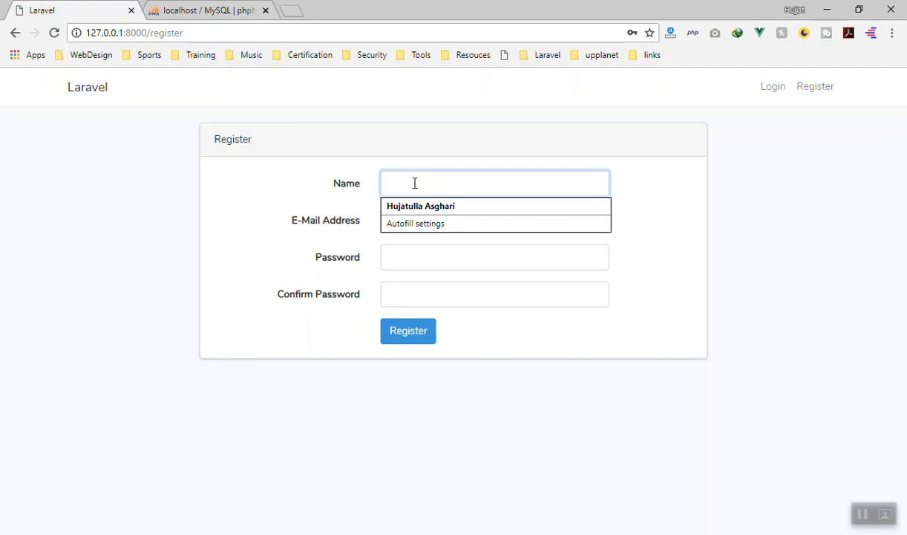
type("a")
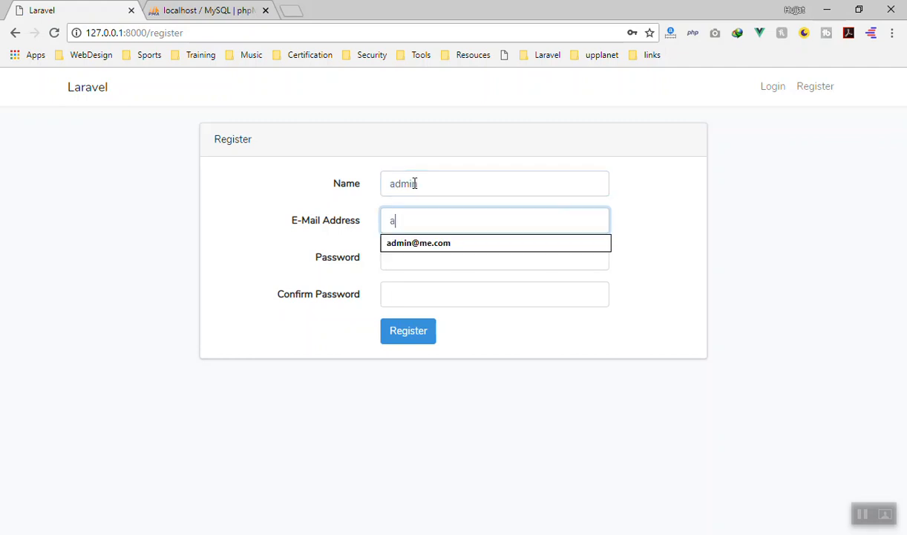
type("dm")
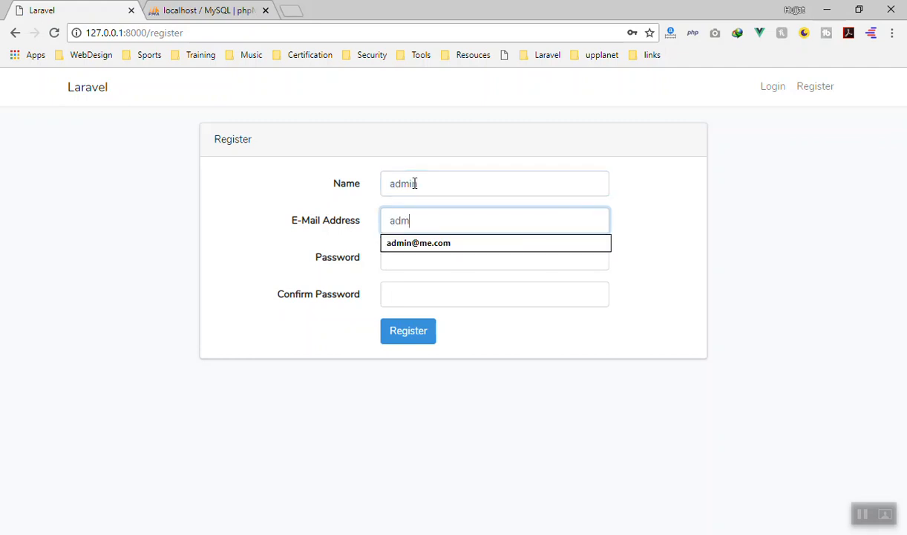
type("••")
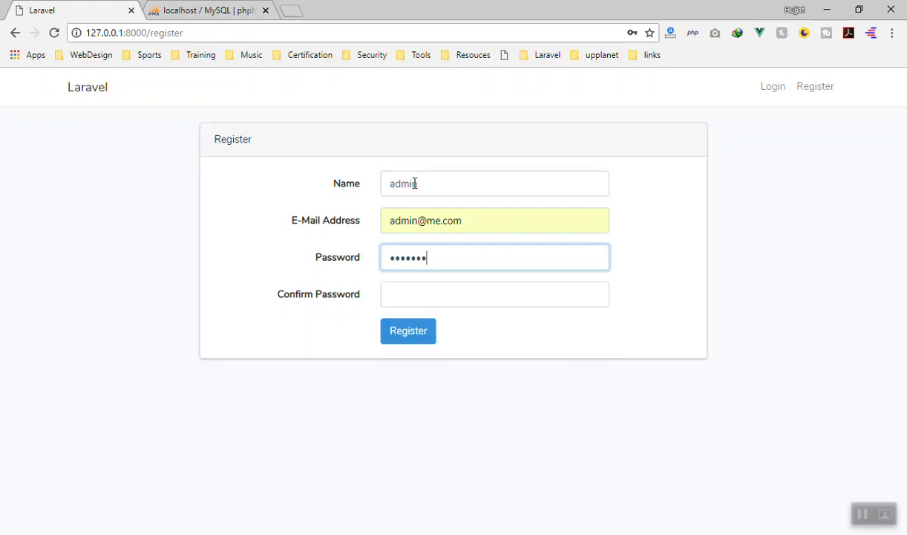
type("••••")
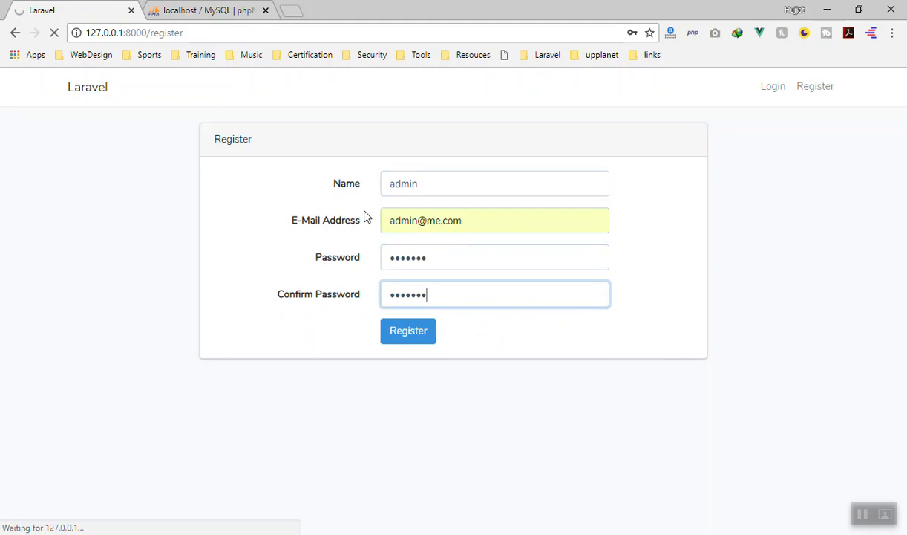
left_click(406, 330)
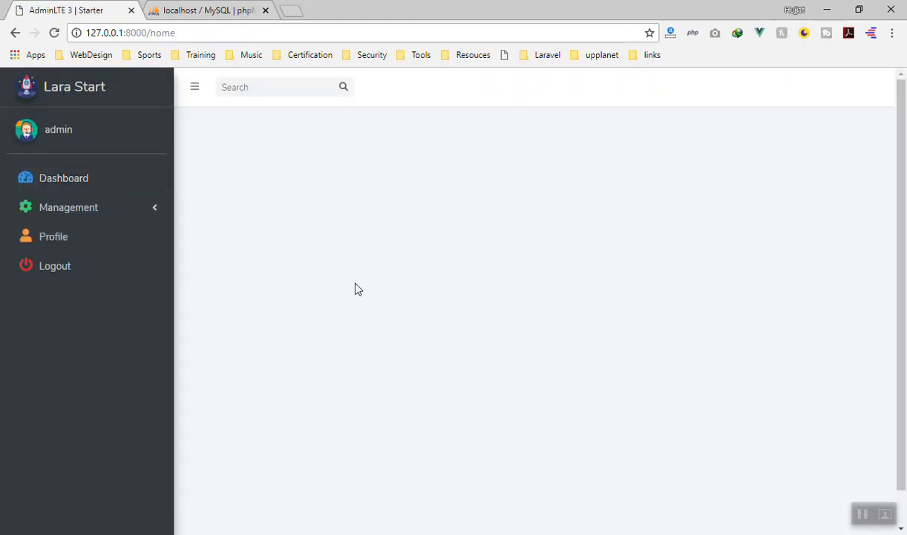
mouse_move(479, 331)
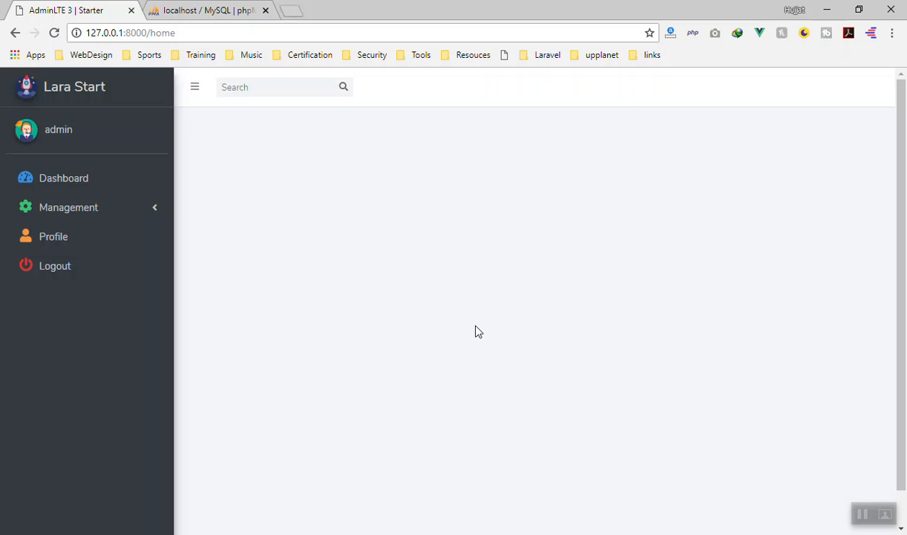
Expand the Management section in the home page sidebar.
left_click(69, 208)
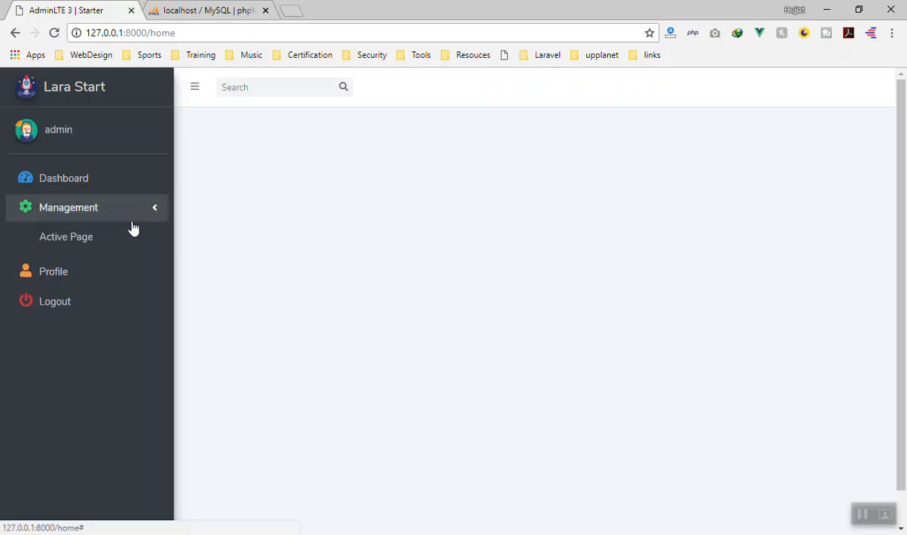
left_click(68, 208)
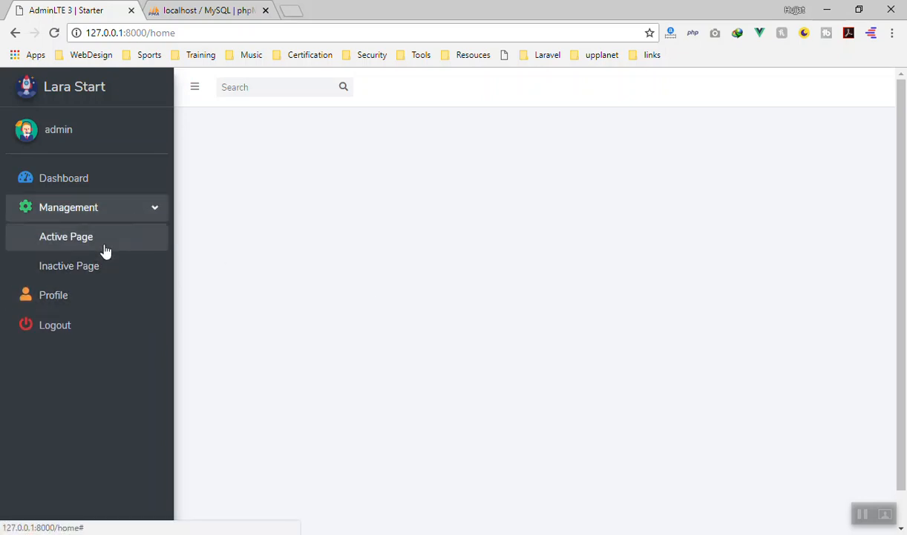